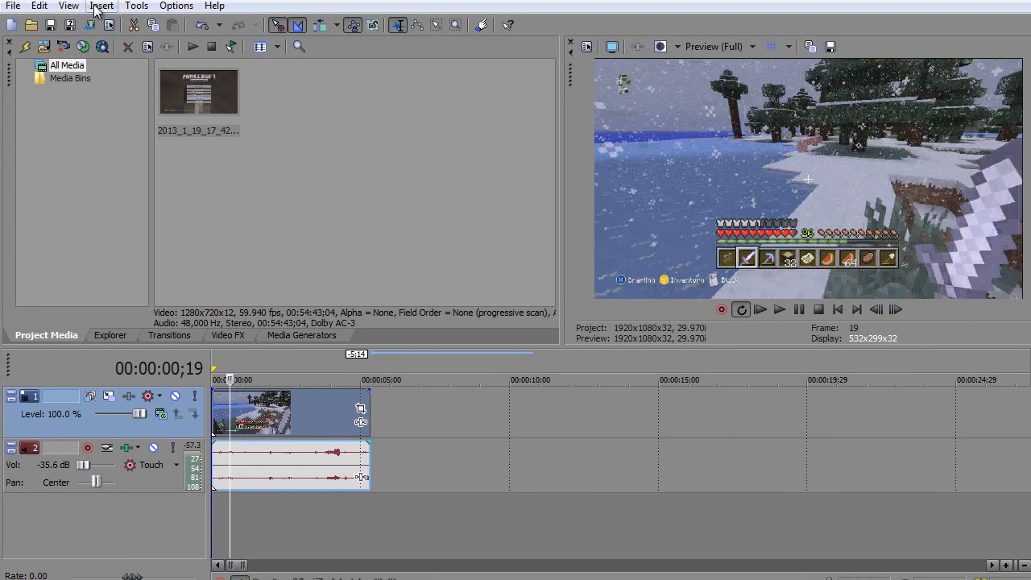
Restore the Default Layout from View > Window Layouts, resetting the workspace panes.
click(67, 7)
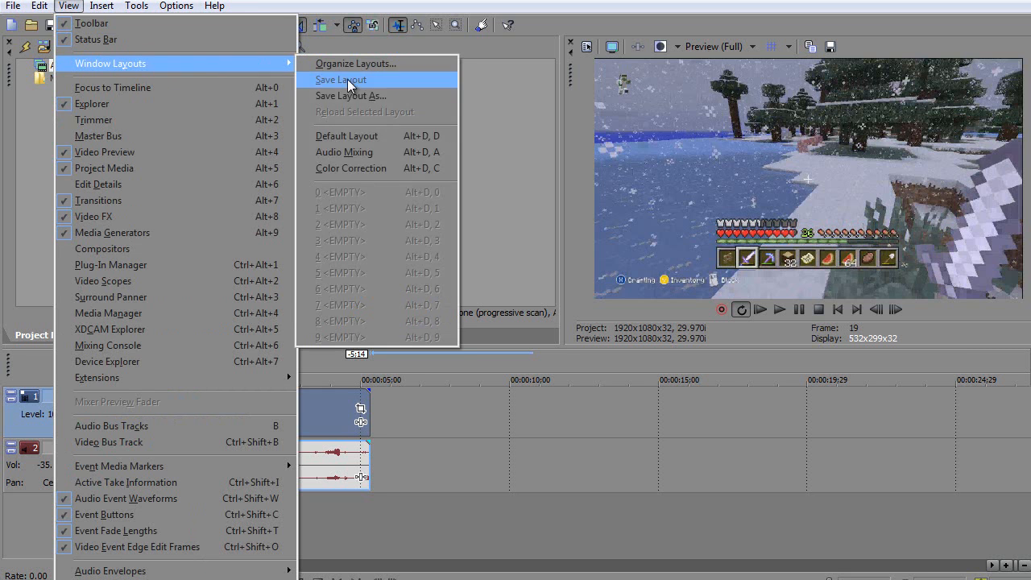
click(342, 79)
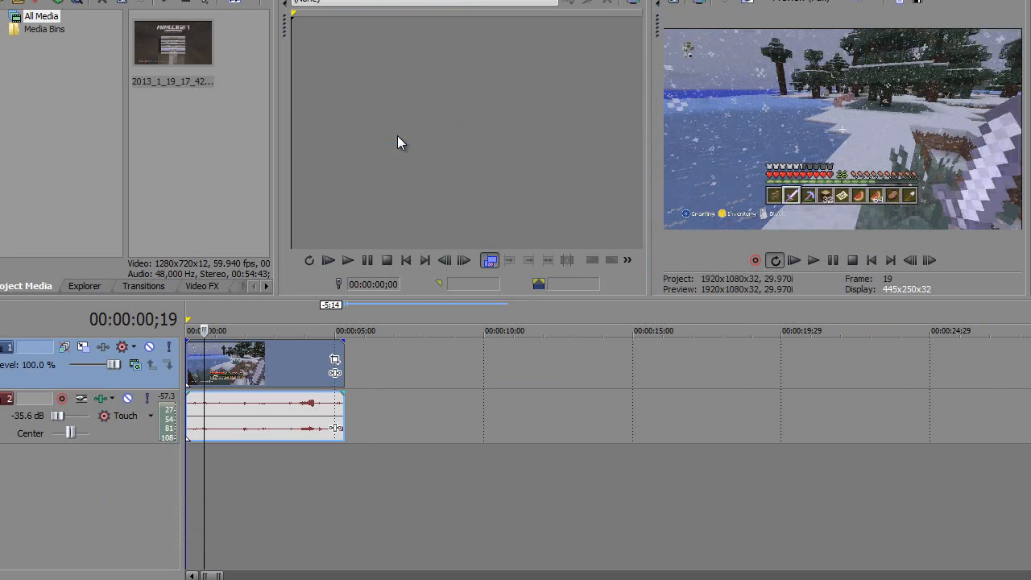